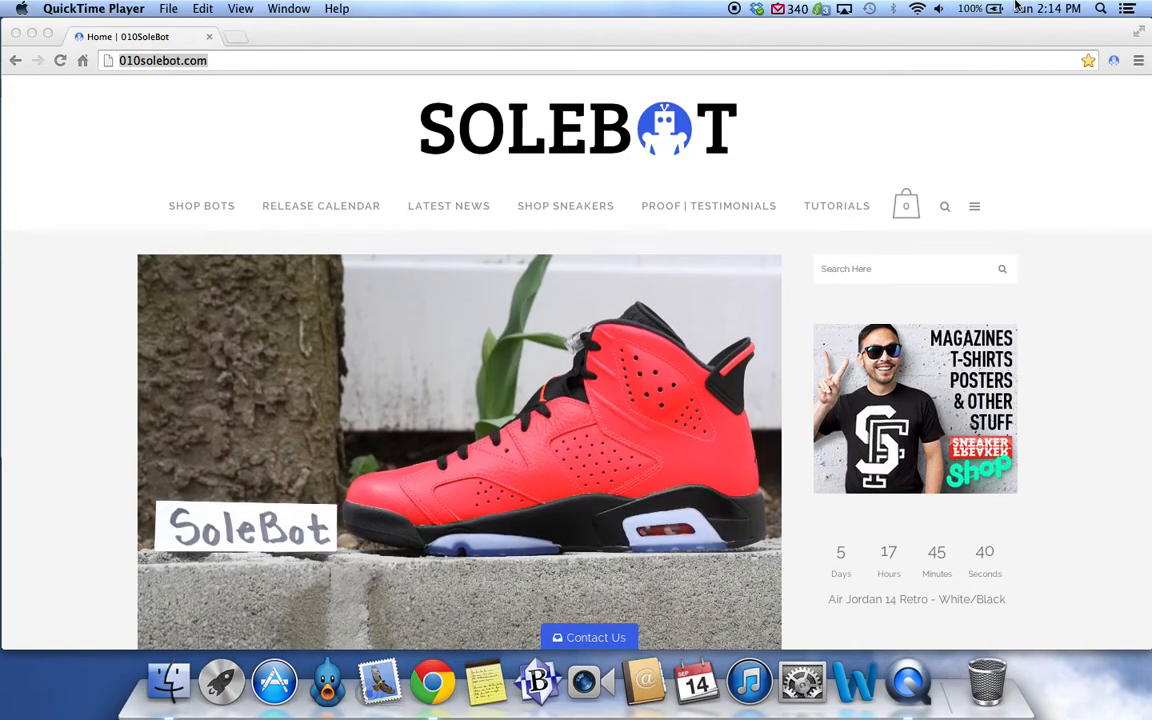
Step: Check the system clock, then launch SoleBot's checkout options page from the extension popup
{"action": "left_click", "coordinate": [1046, 8]}
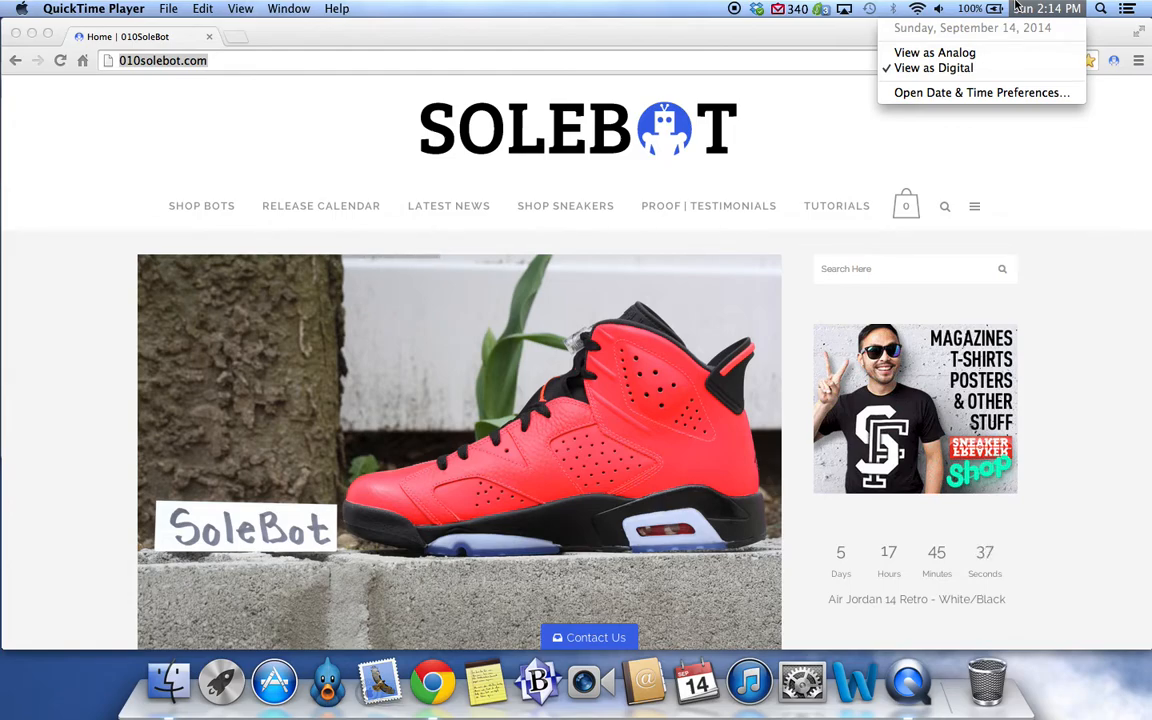
{"action": "left_click", "coordinate": [1056, 80]}
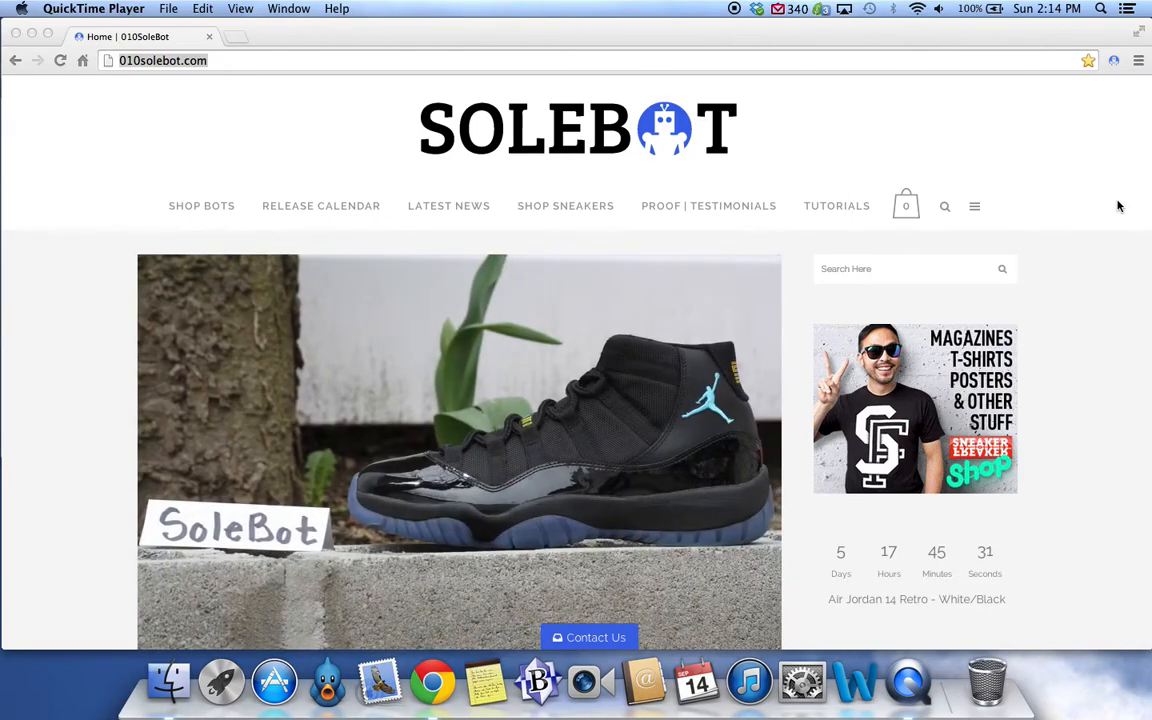
{"action": "mouse_move", "coordinate": [1050, 140]}
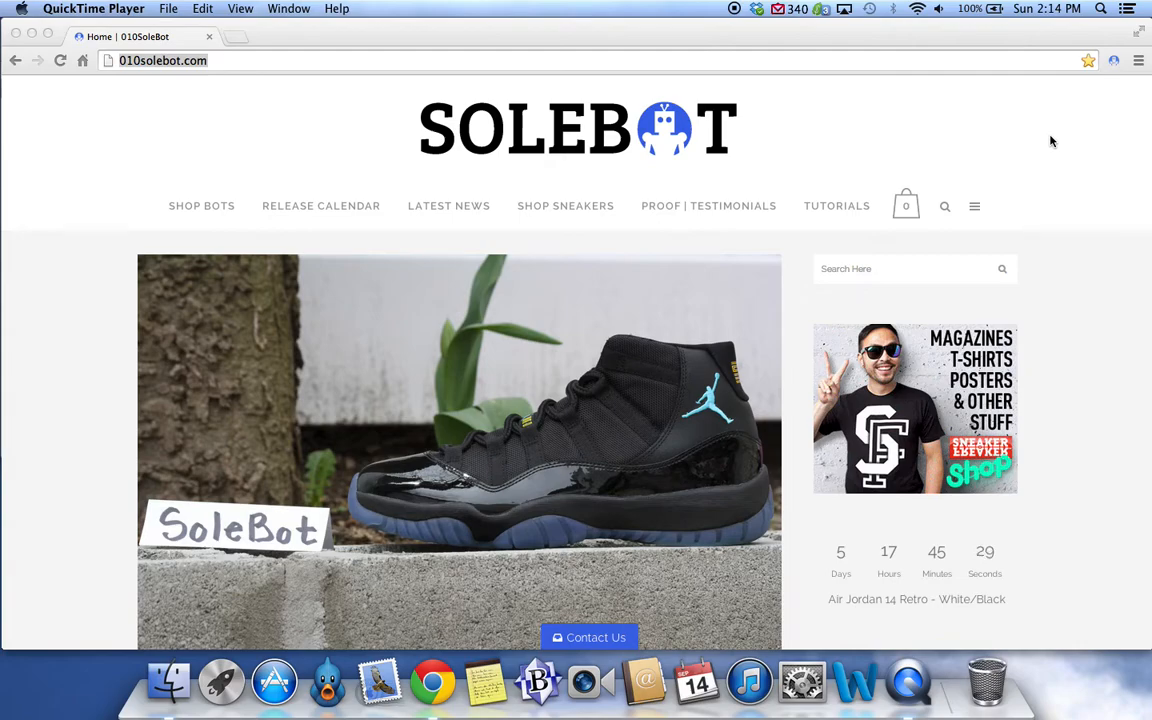
{"action": "mouse_move", "coordinate": [248, 164]}
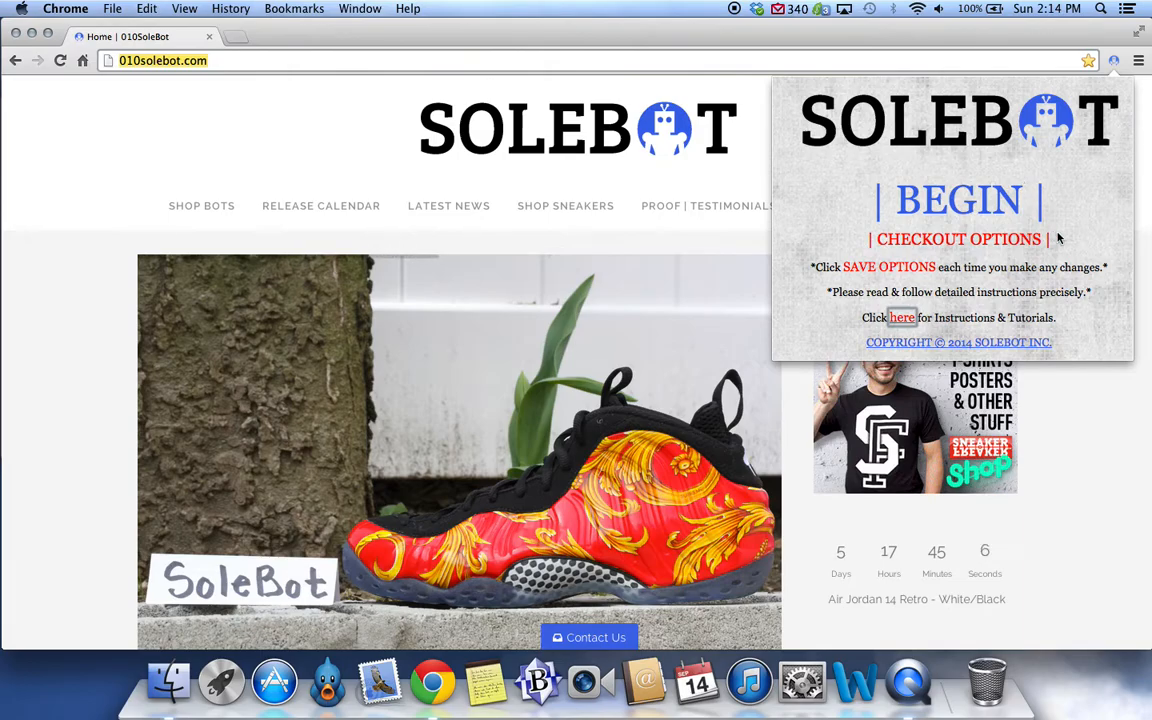
{"action": "mouse_move", "coordinate": [812, 264]}
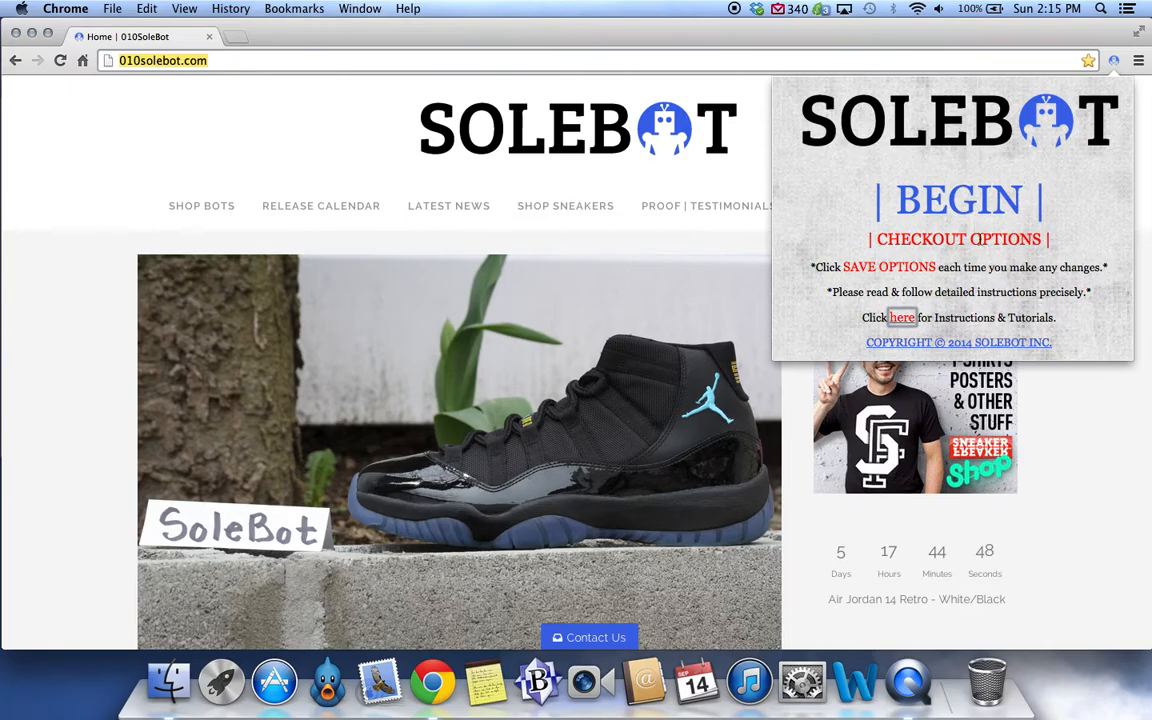
{"action": "left_click", "coordinate": [960, 200]}
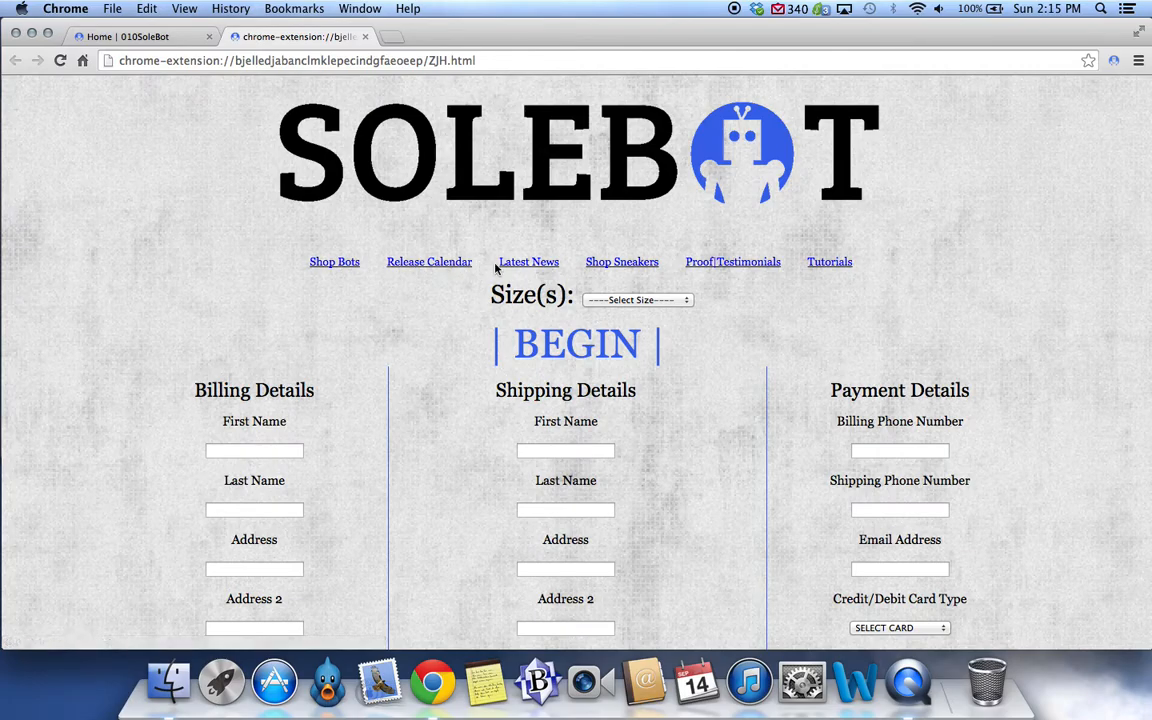
{"action": "mouse_move", "coordinate": [732, 260]}
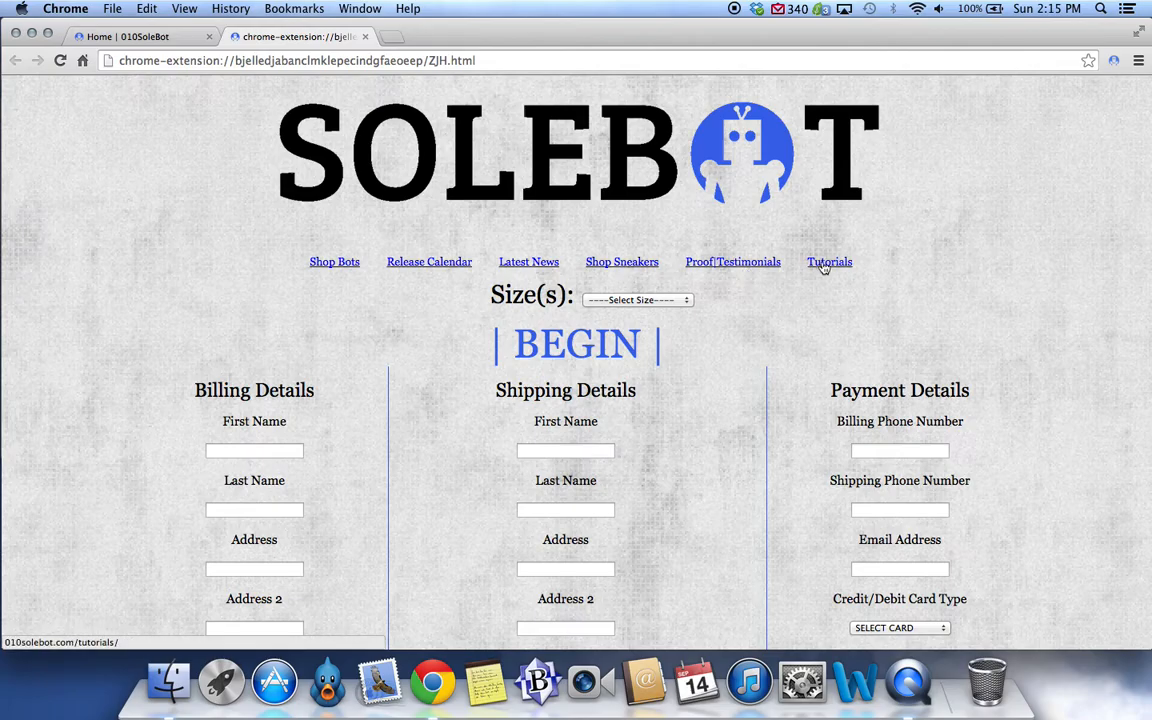
Step: Choose shoe size 9 from the Size(s) dropdown on the options page
{"action": "scroll", "scroll_direction": "down", "scroll_amount": 3}
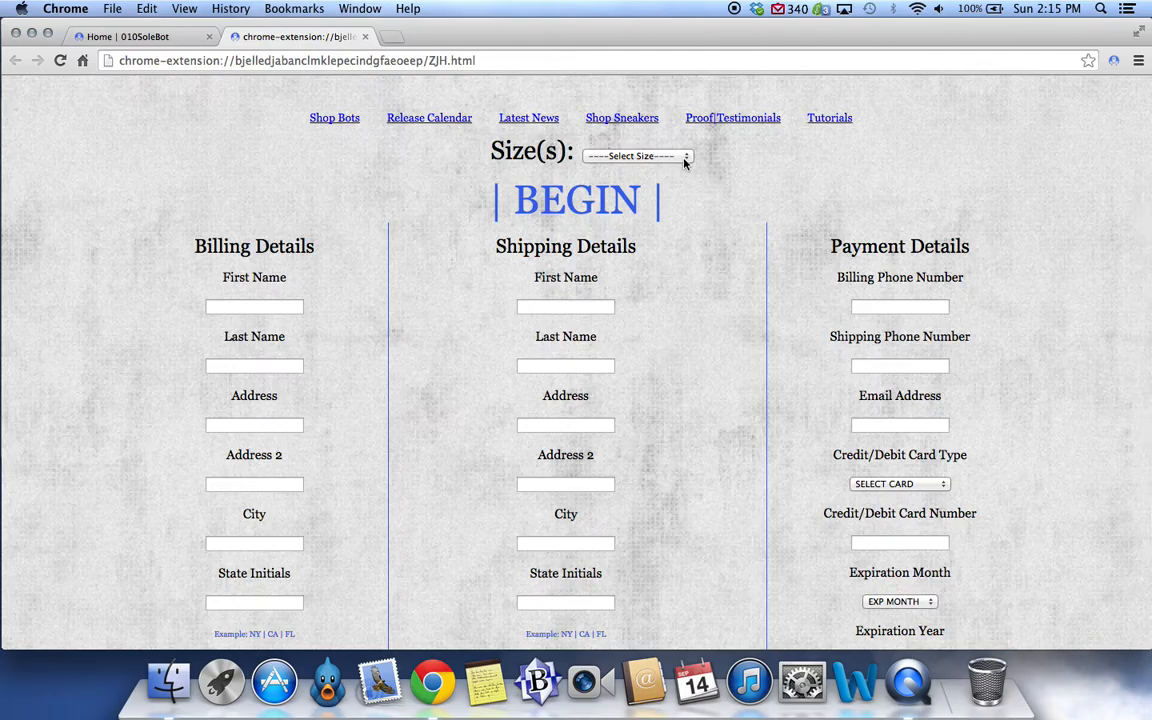
{"action": "left_click", "coordinate": [636, 156]}
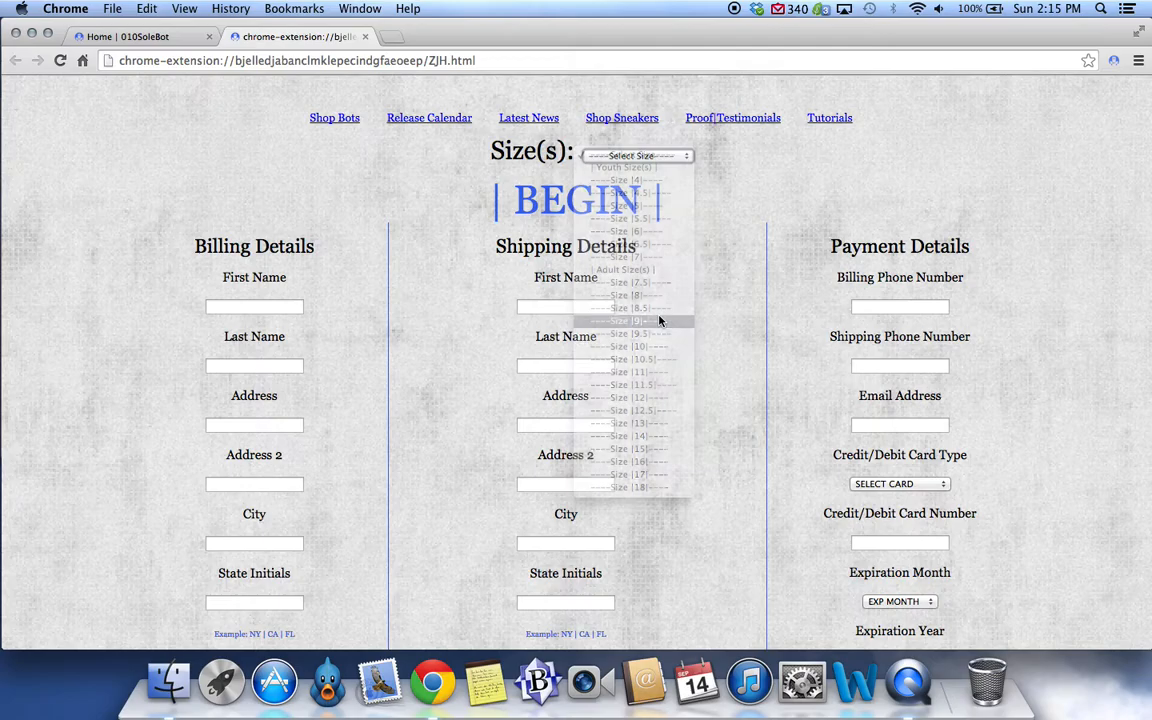
{"action": "left_click", "coordinate": [624, 320]}
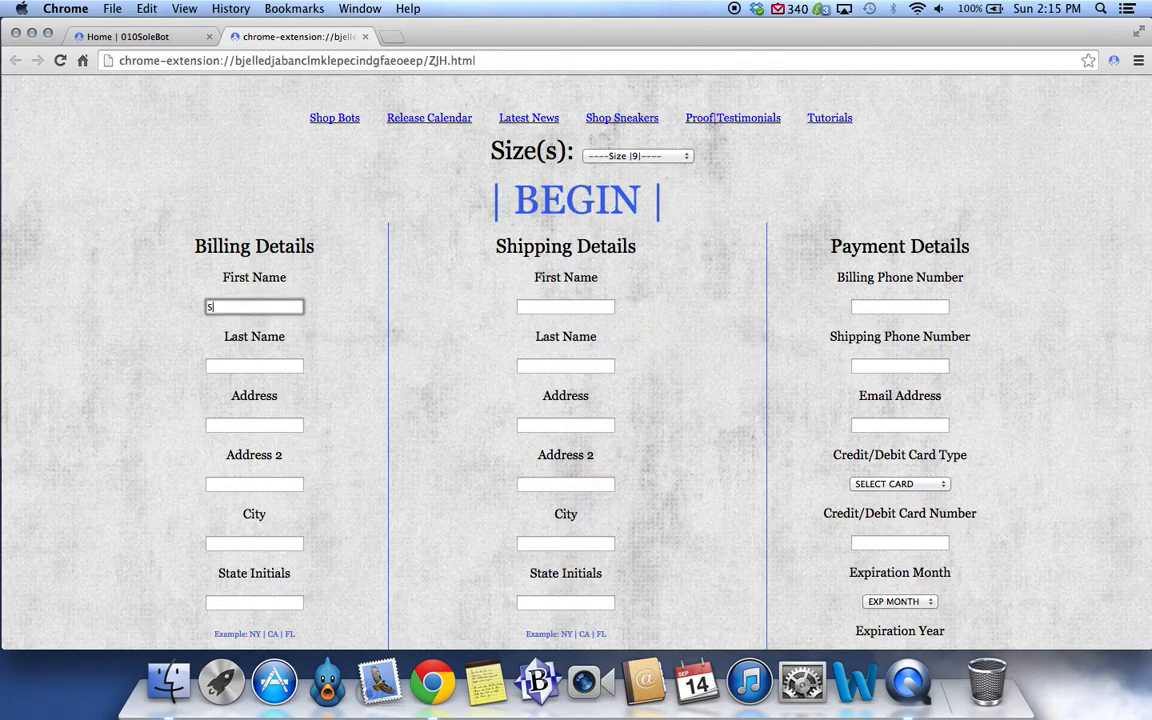
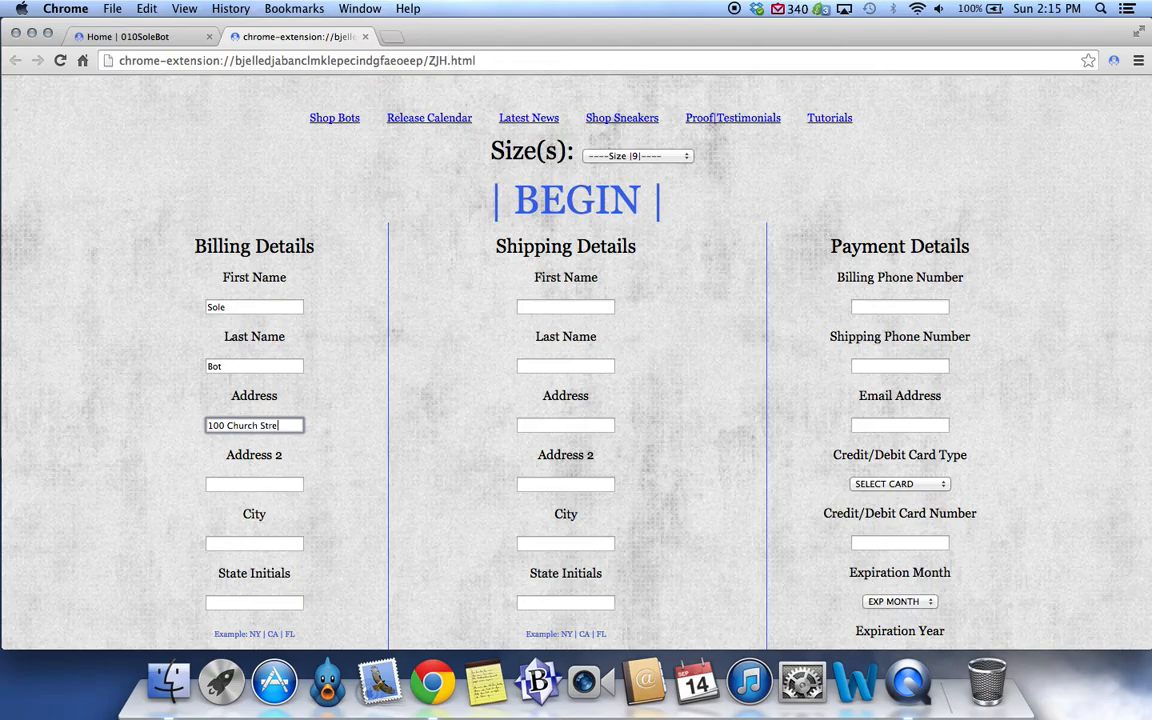
{"action": "type", "text": "New York"}
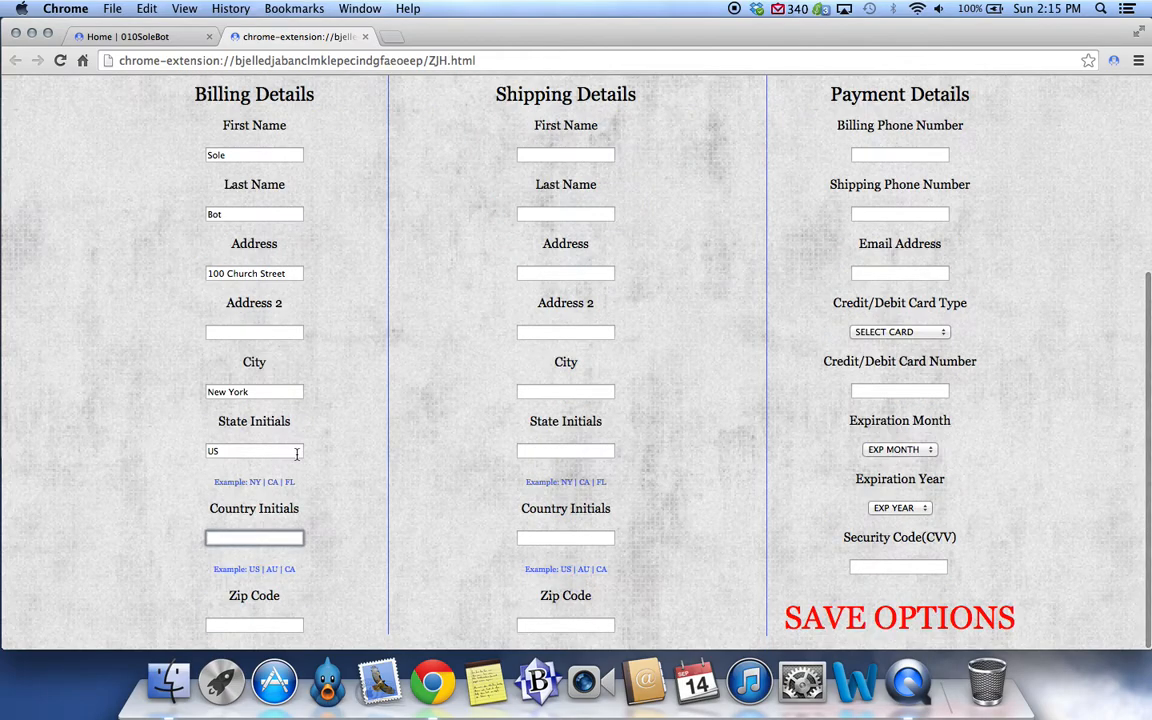
{"action": "type", "text": "NY"}
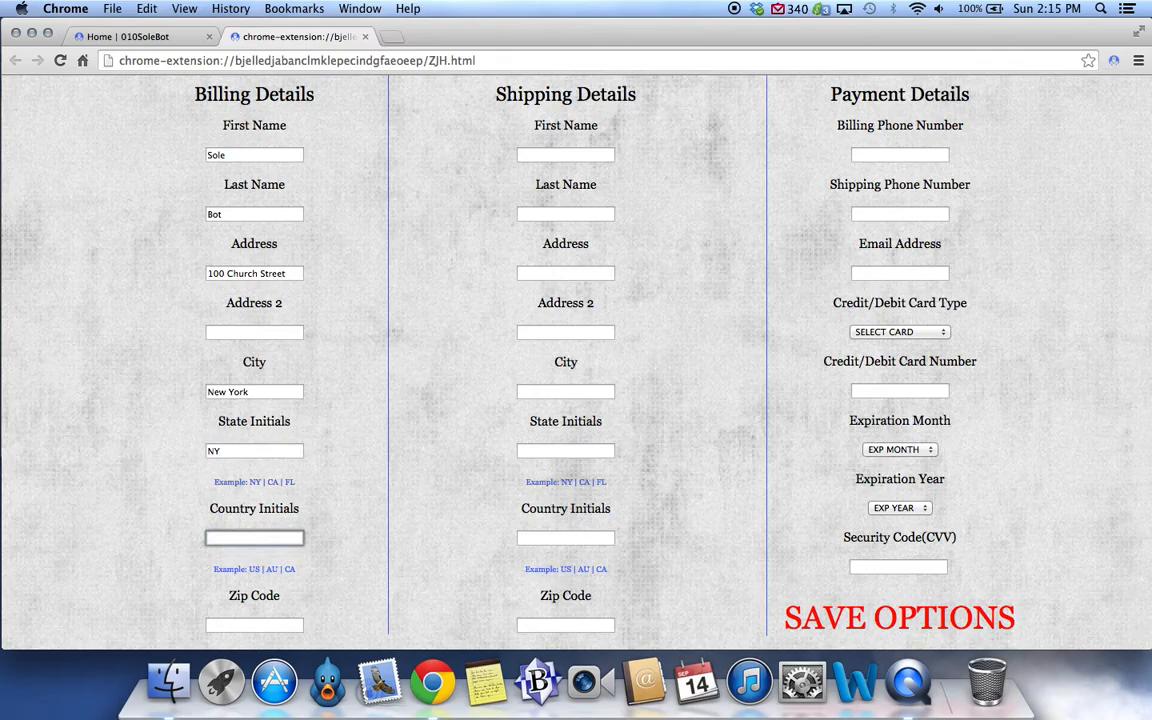
{"action": "type", "text": "100"}
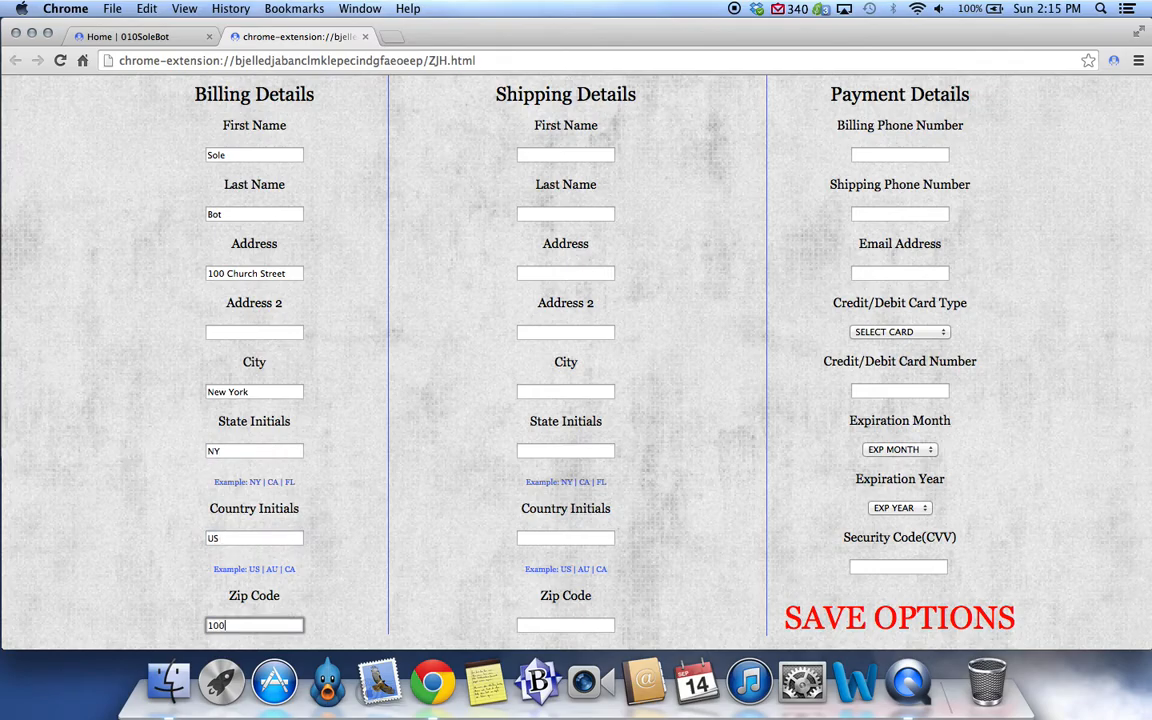
{"action": "type", "text": "Sole"}
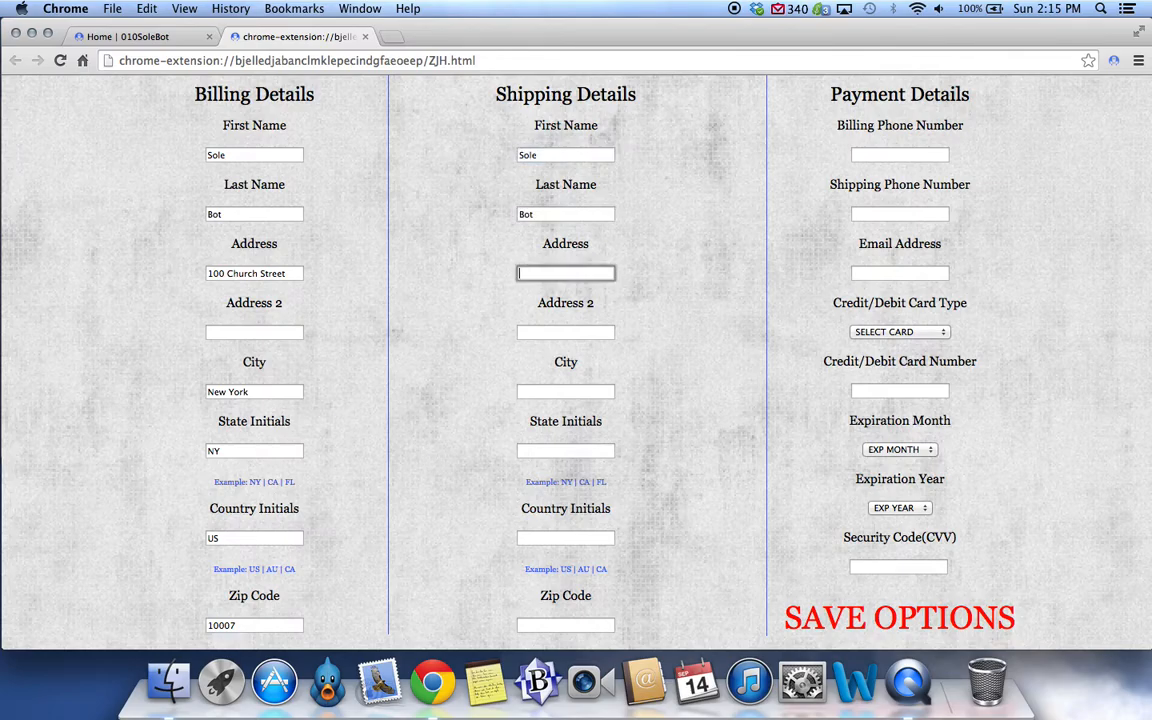
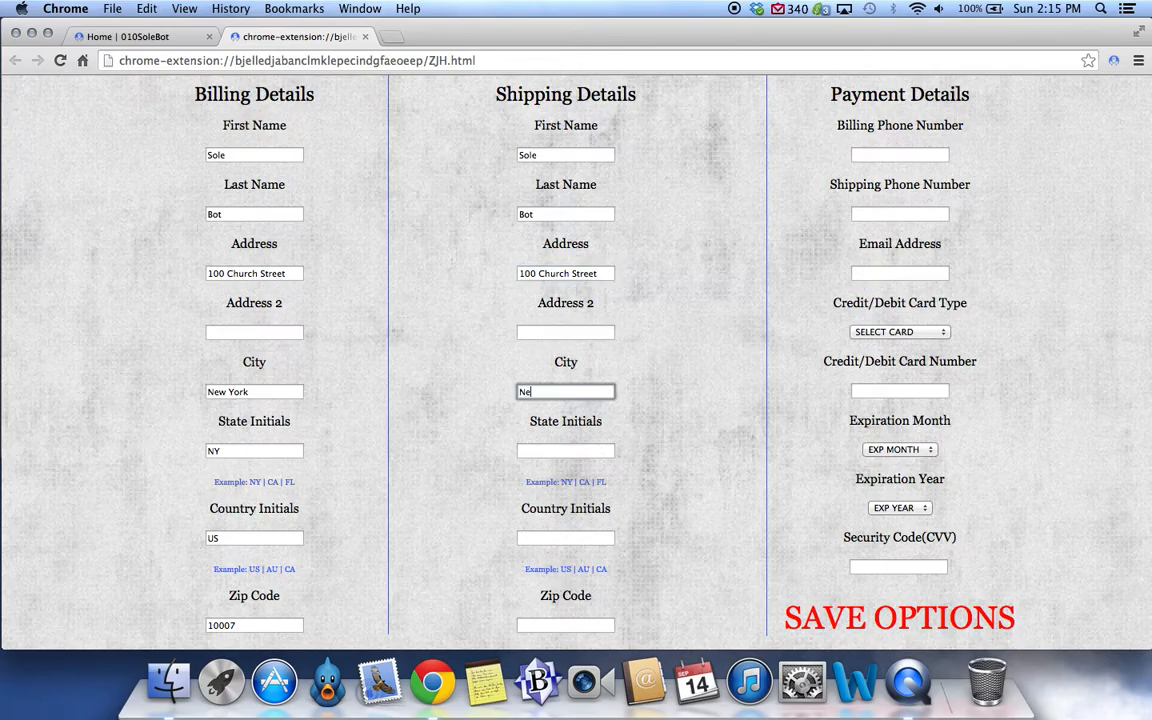
{"action": "type", "text": "NY"}
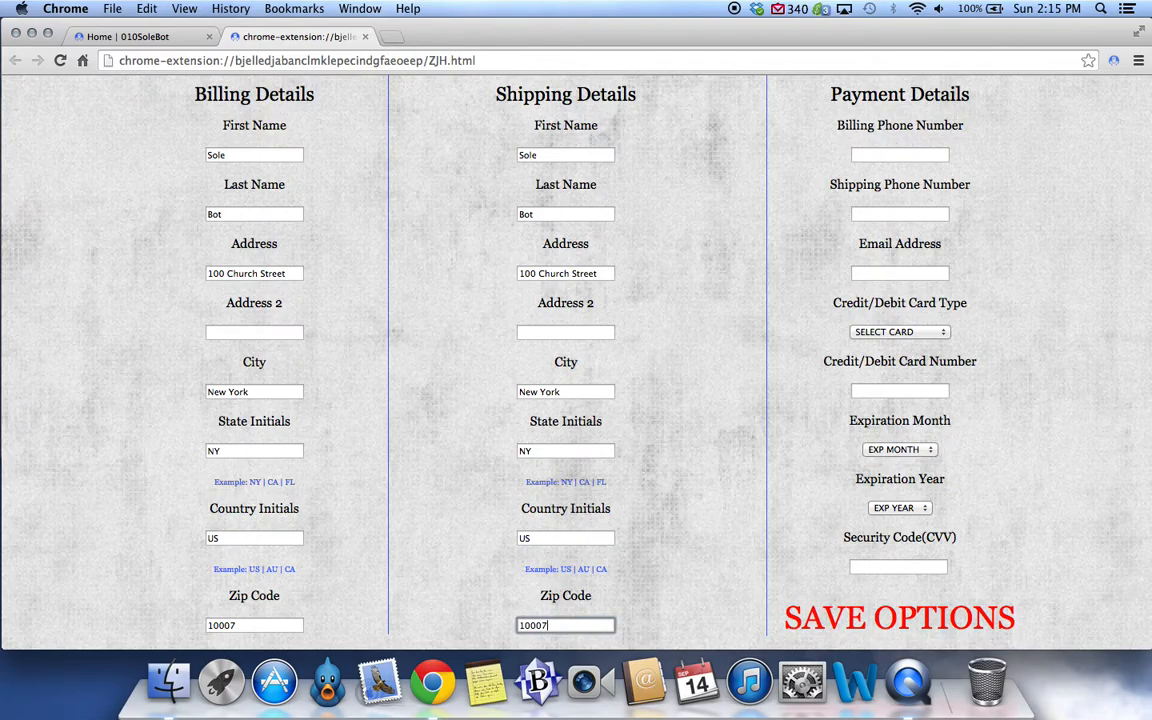
{"action": "left_click", "coordinate": [900, 154]}
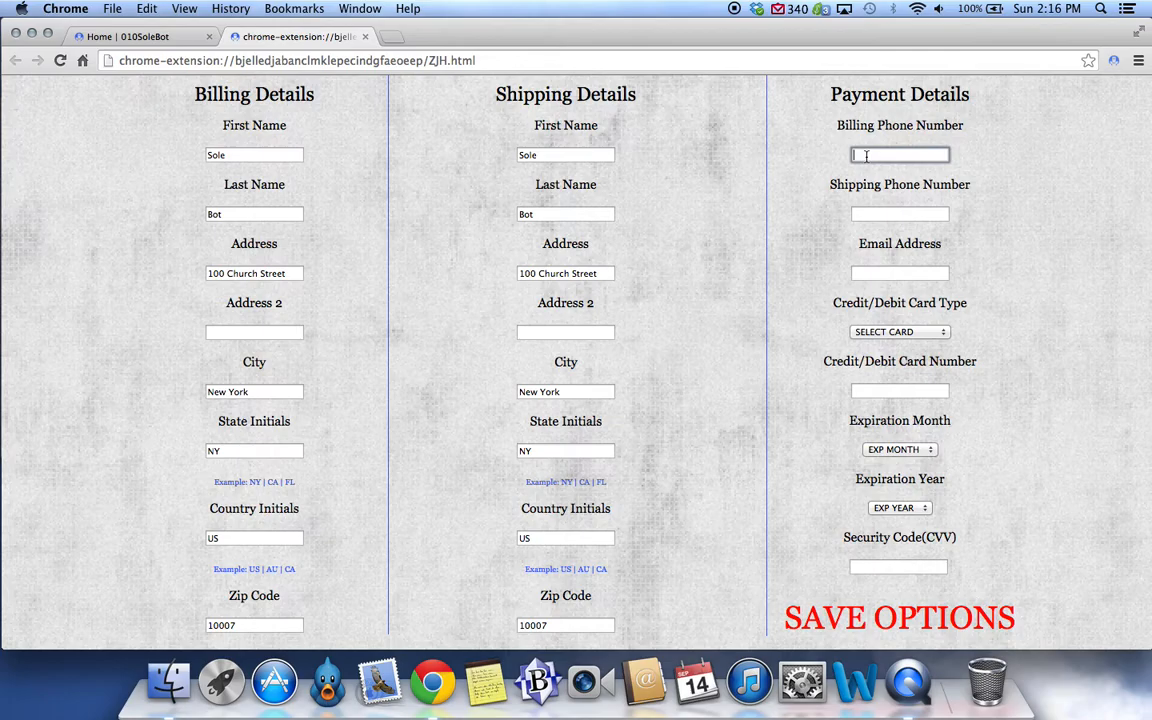
Step: Enter the 212 billing and shipping phone numbers and the 10solebot email address
{"action": "type", "text": "21212121"}
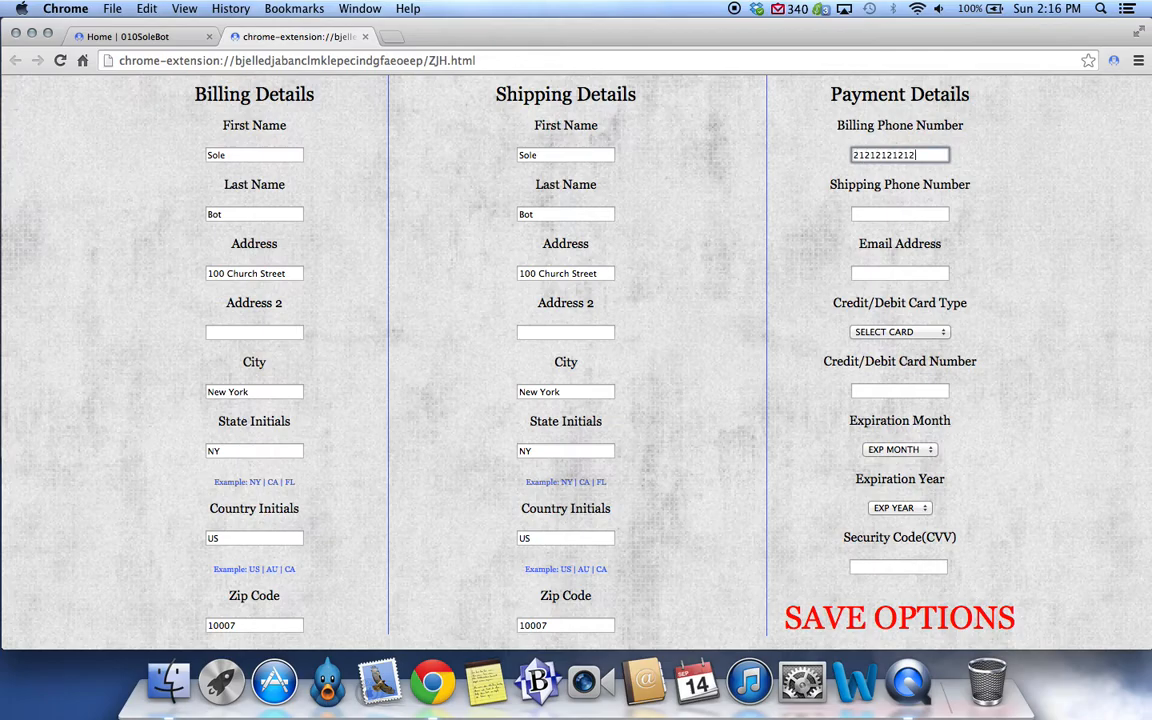
{"action": "type", "text": "212212"}
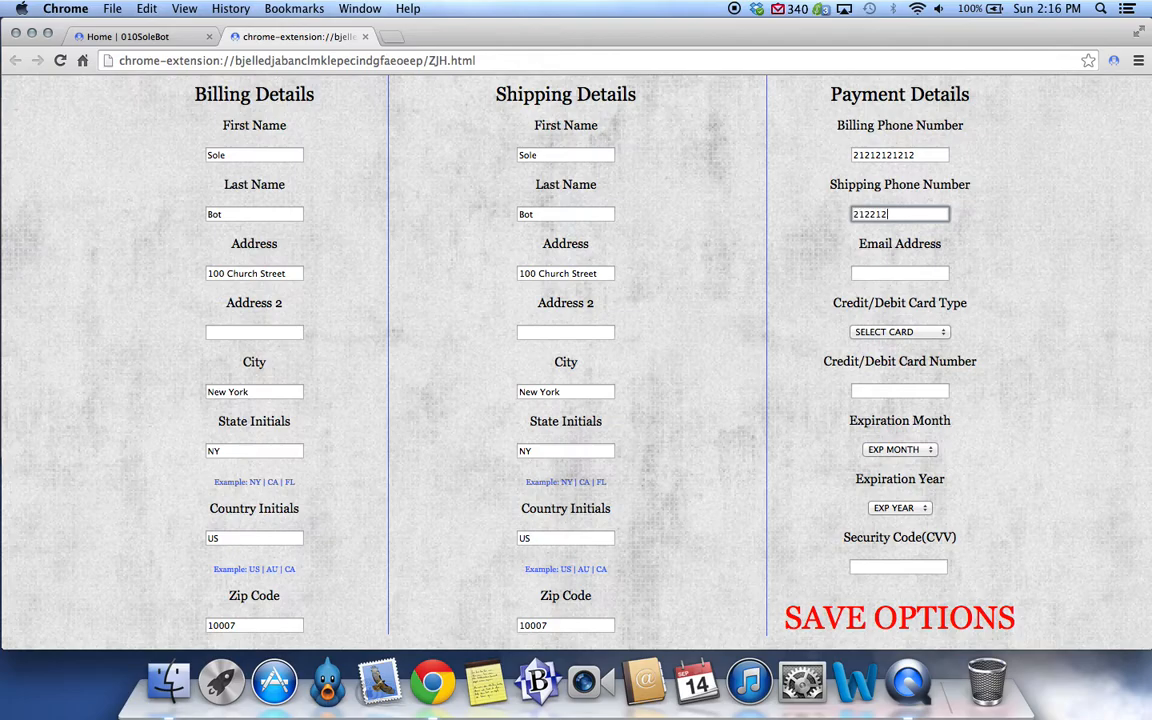
{"action": "type", "text": "0"}
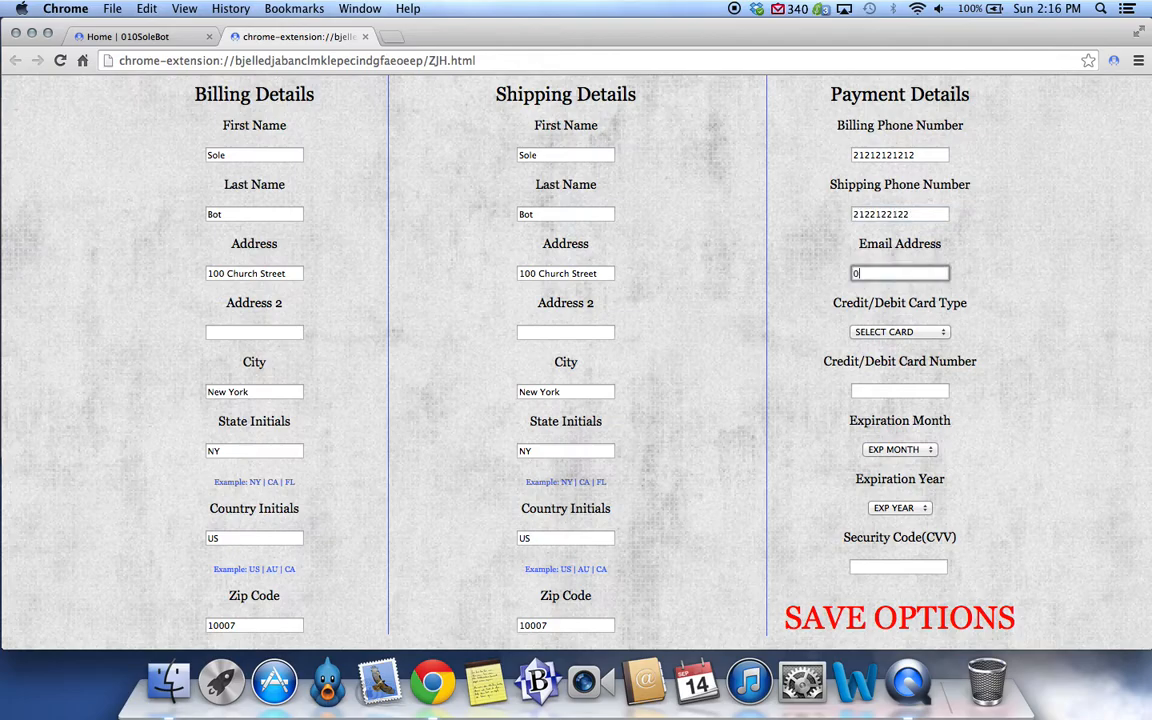
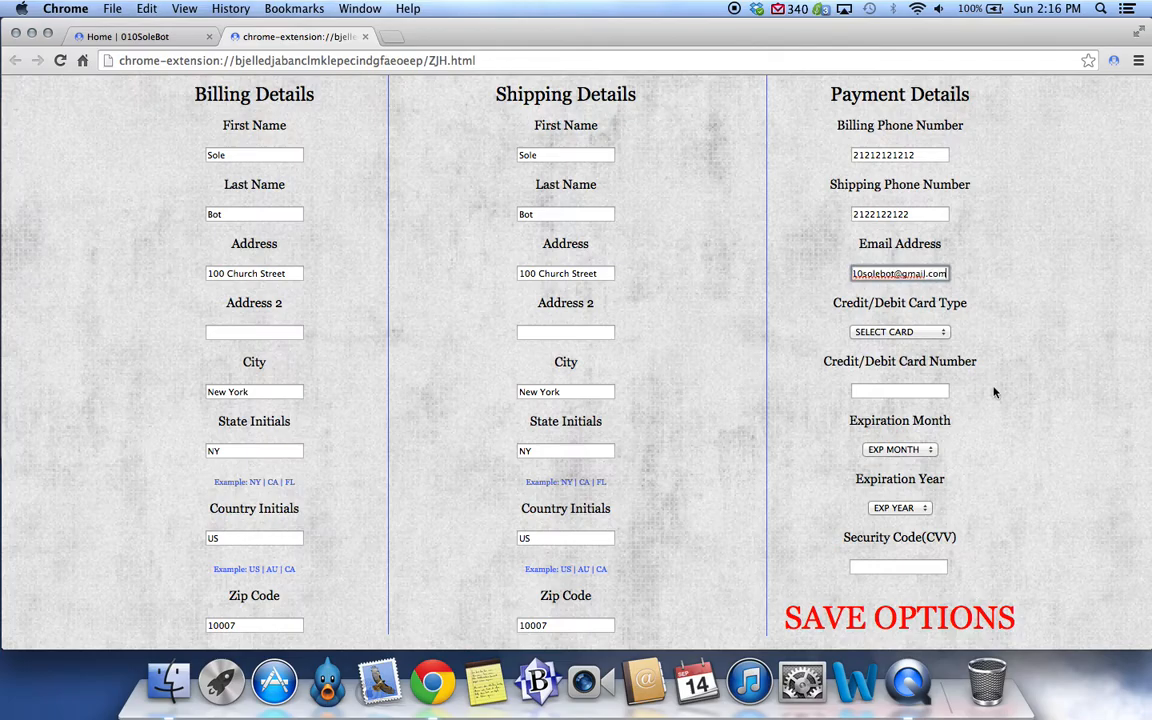
Step: Set card type Visa, card number 1234123..., expiry 04/2016 and security code 123
{"action": "left_click", "coordinate": [900, 332]}
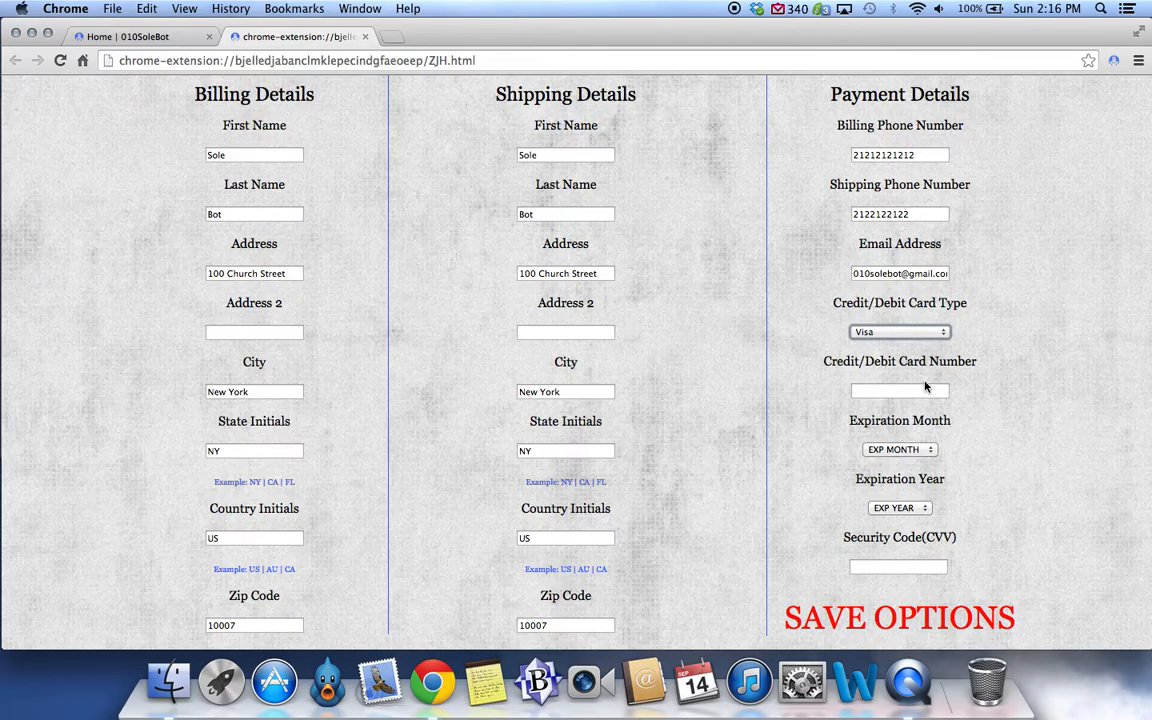
{"action": "type", "text": "1234123412341234"}
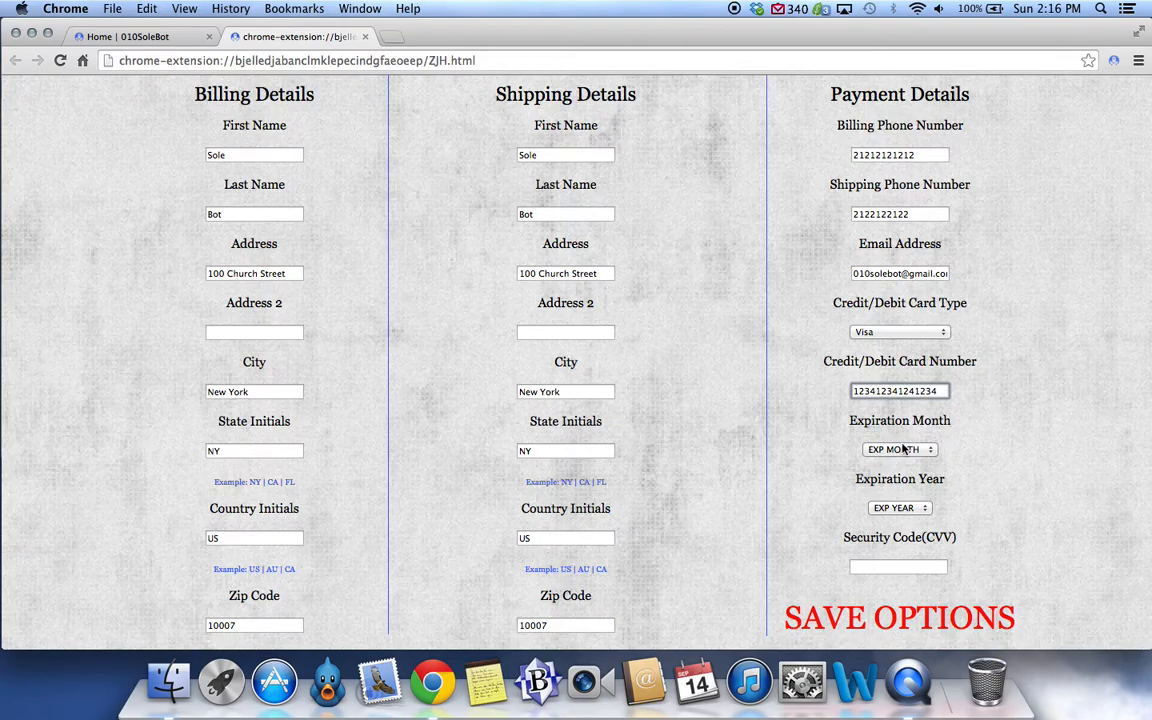
{"action": "left_click", "coordinate": [900, 448]}
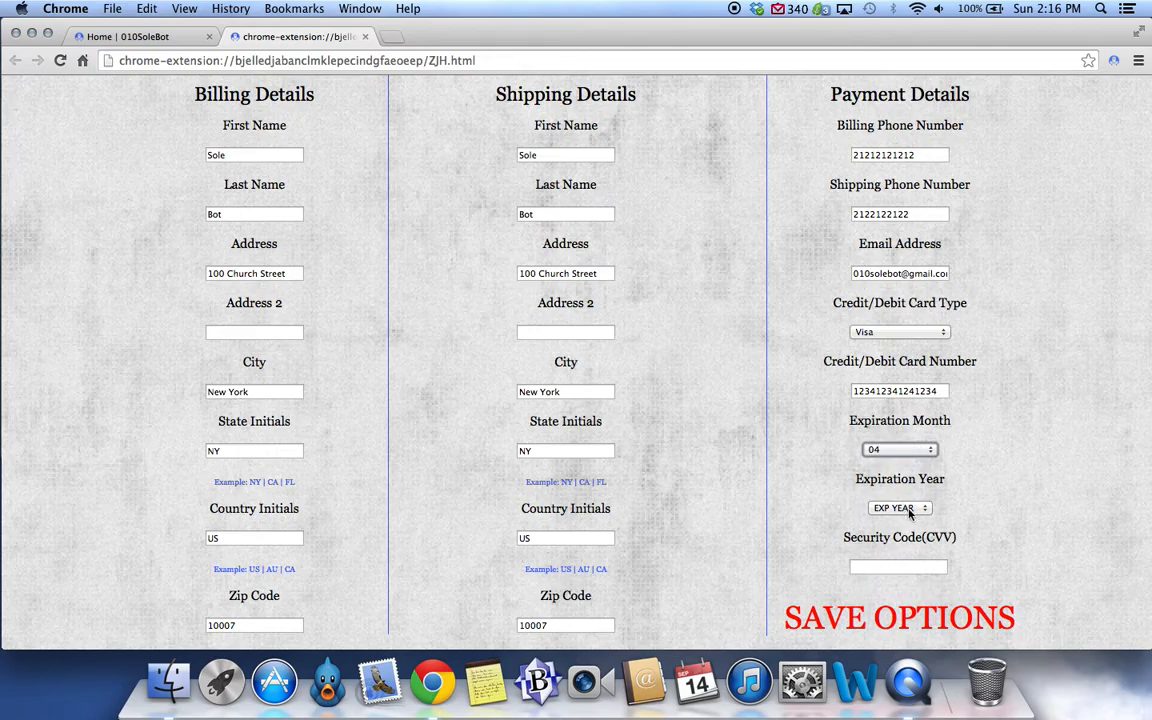
{"action": "left_click", "coordinate": [900, 508]}
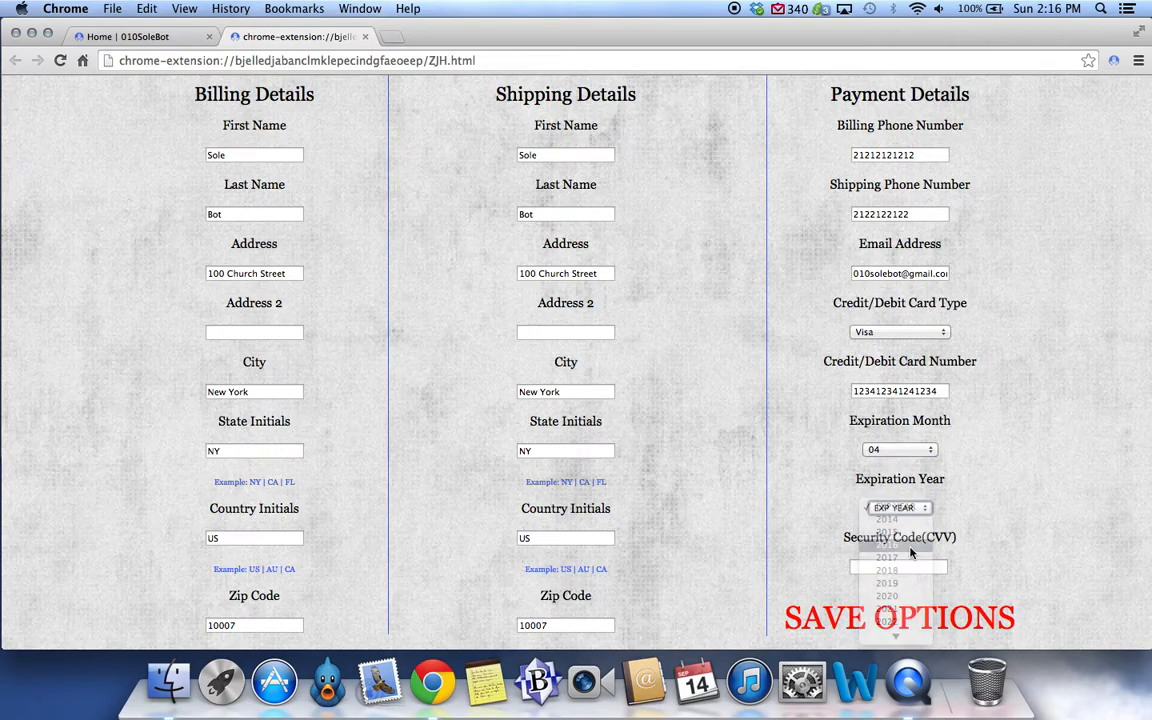
{"action": "left_click", "coordinate": [886, 544]}
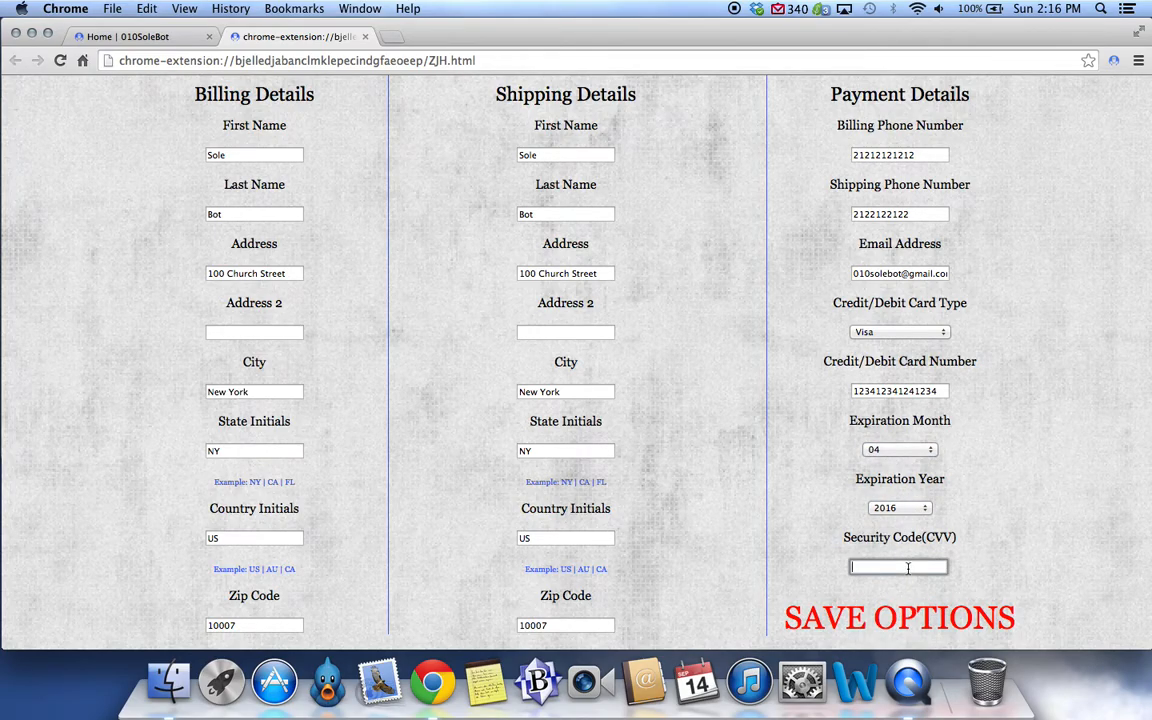
{"action": "type", "text": "123"}
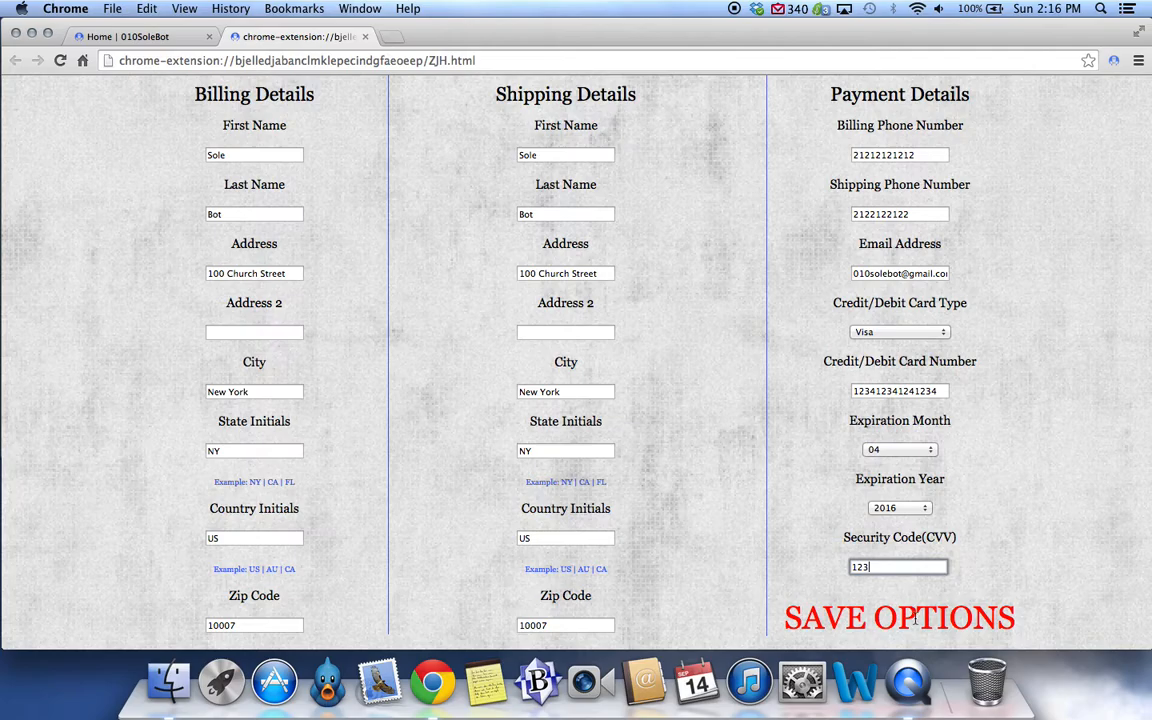
Step: Save the options and acknowledge the 'options successfully saved' alert
{"action": "left_click", "coordinate": [898, 616]}
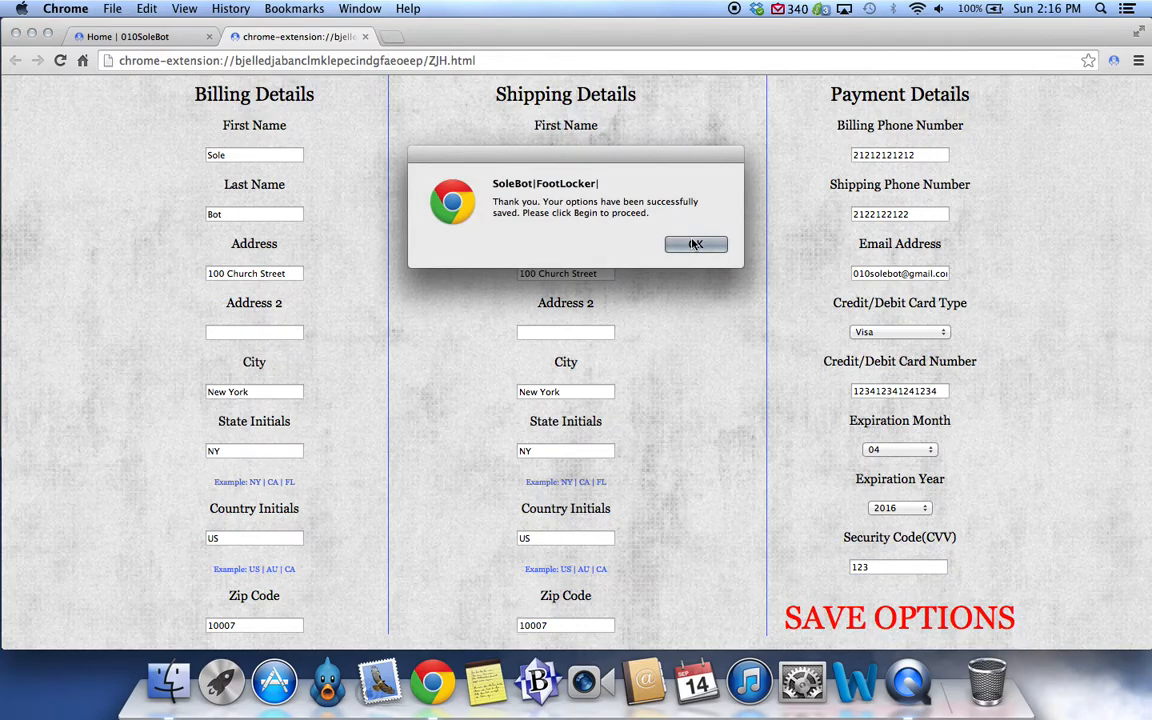
{"action": "left_click", "coordinate": [696, 244]}
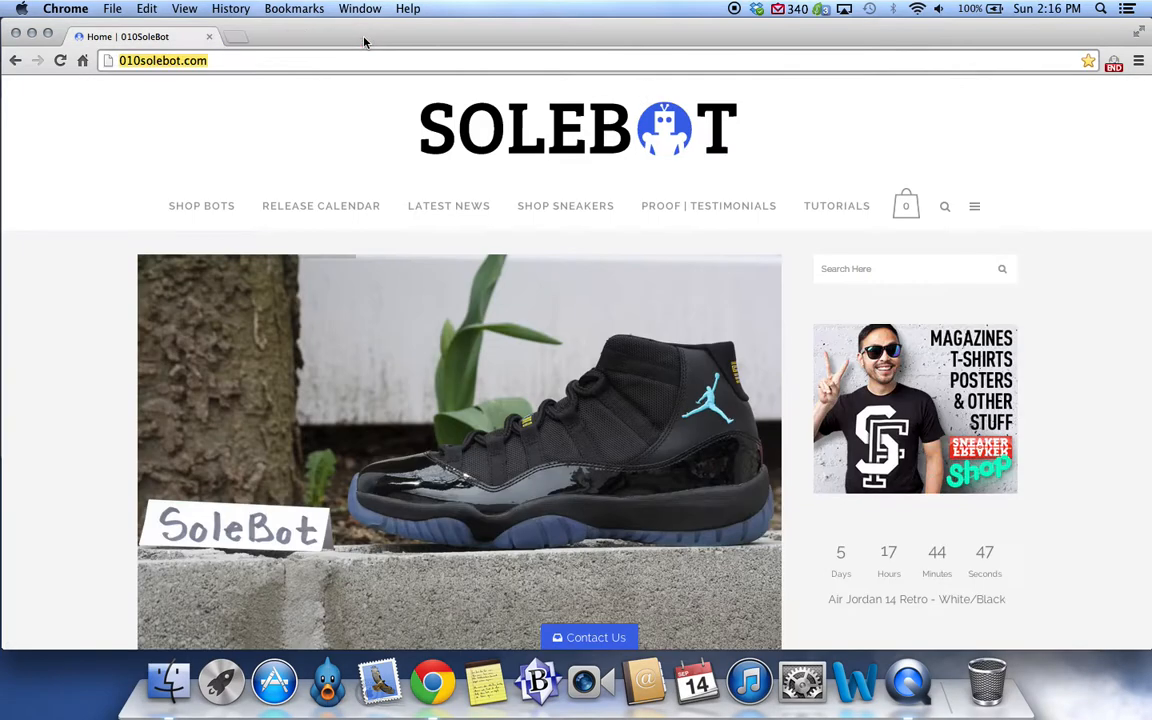
Step: Go to footlocker.com New Arrivals and select the Nike Kobe IX EM men's shoe
{"action": "type", "text": "footlocker.com"}
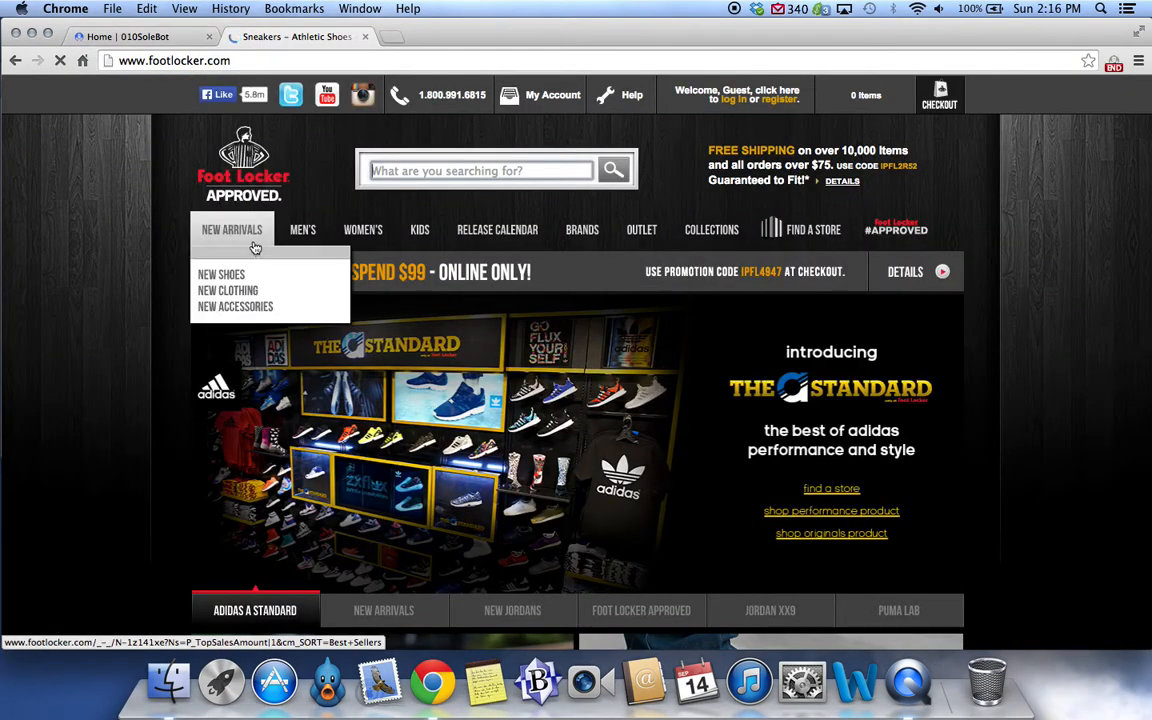
{"action": "left_click", "coordinate": [220, 274]}
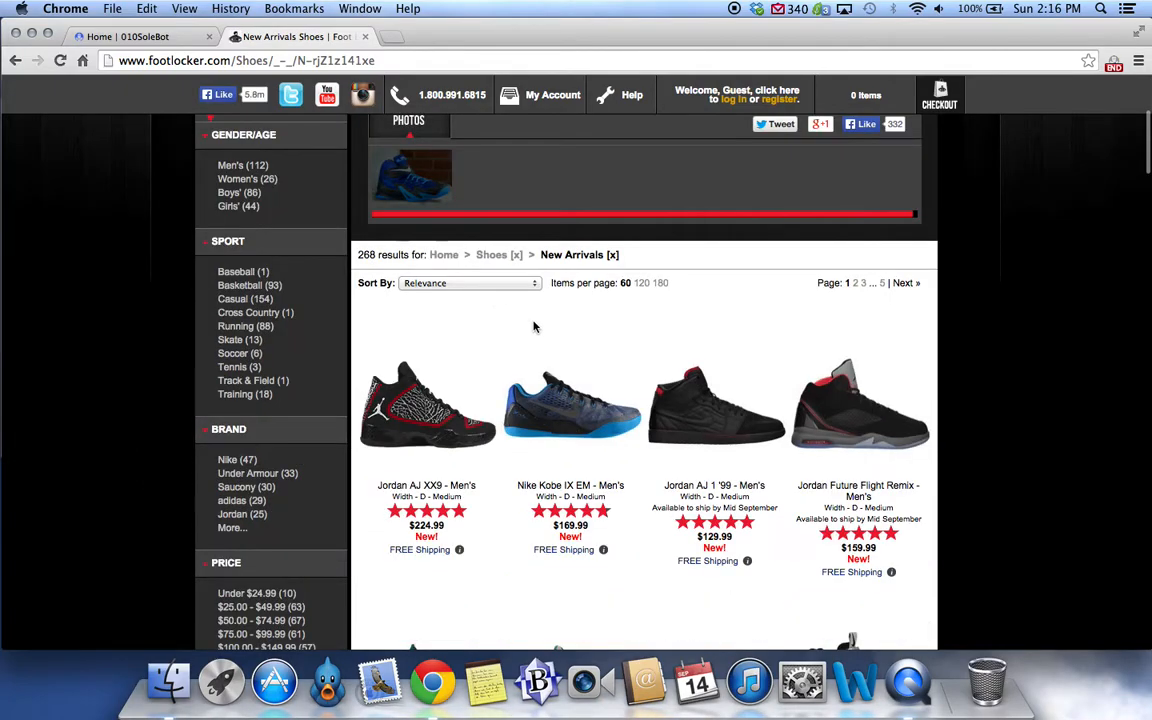
{"action": "left_click", "coordinate": [570, 410]}
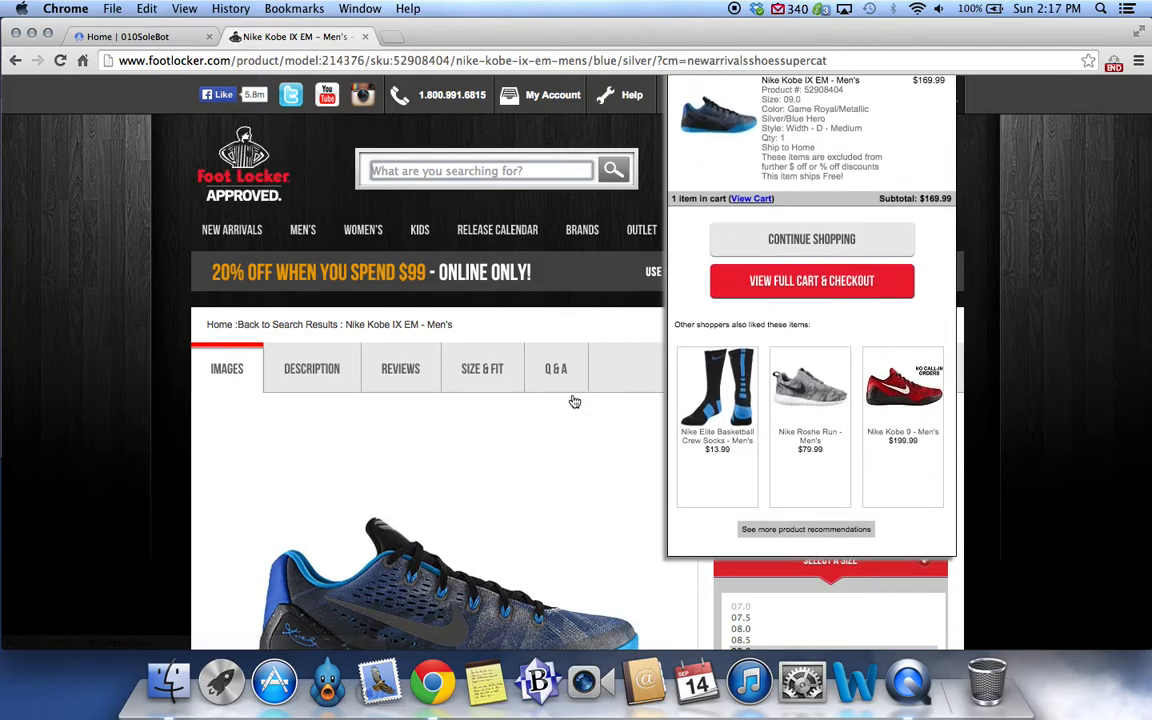
Step: Proceed to full cart checkout, keep the original address, review the auto-filled details, return to 010SoleBot
{"action": "left_click", "coordinate": [812, 280]}
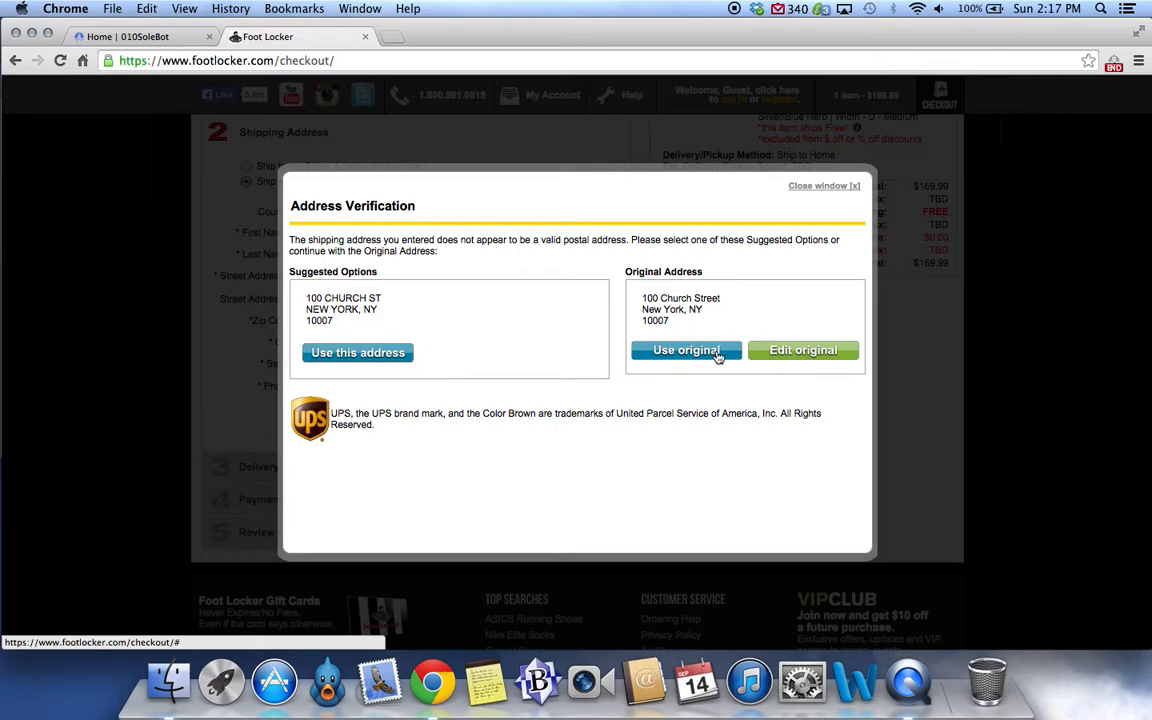
{"action": "left_click", "coordinate": [686, 350]}
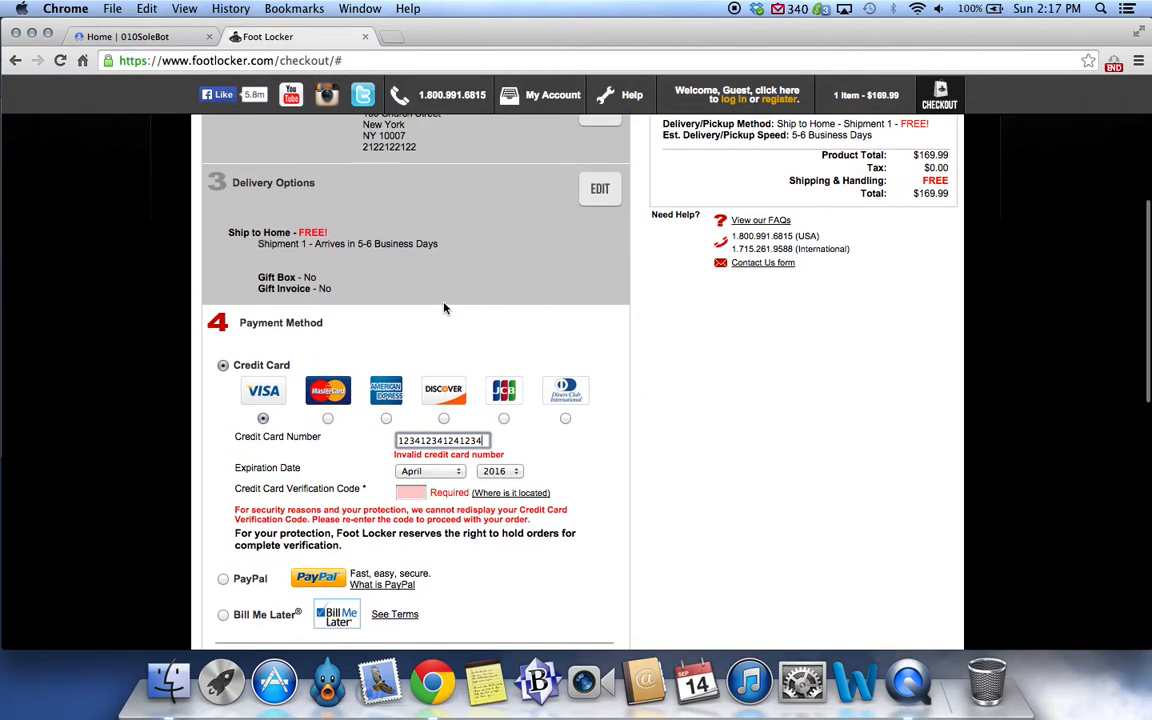
{"action": "scroll", "scroll_direction": "down", "scroll_amount": 3}
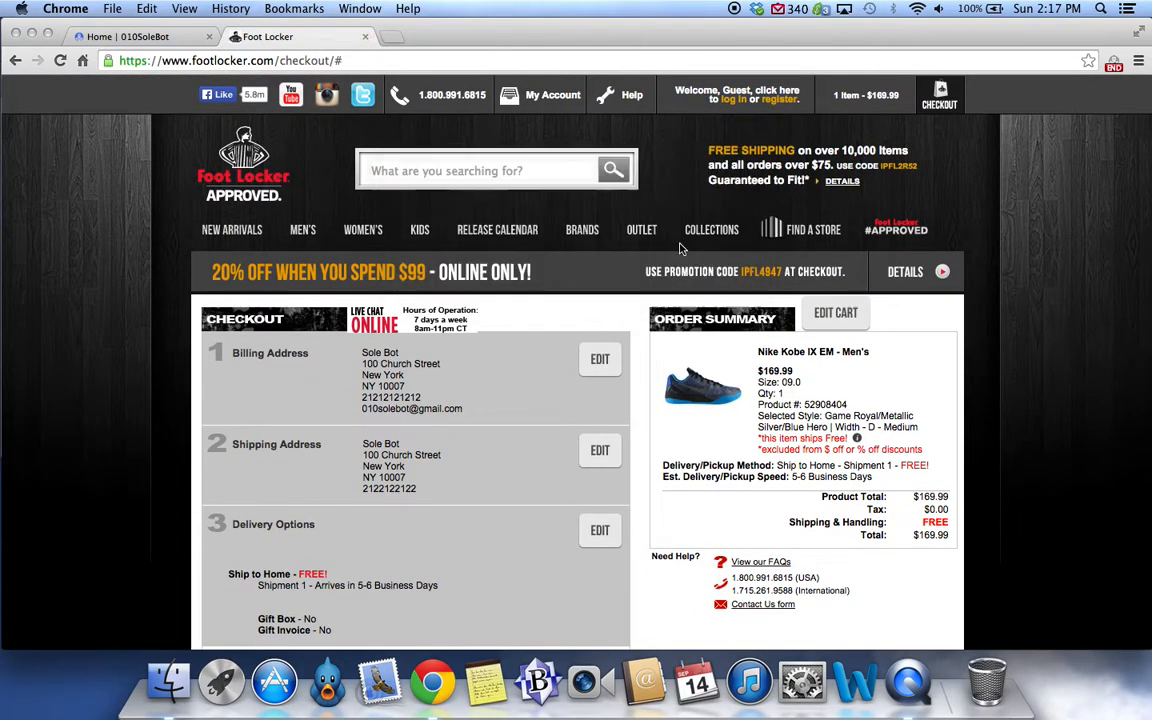
{"action": "left_click", "coordinate": [140, 36]}
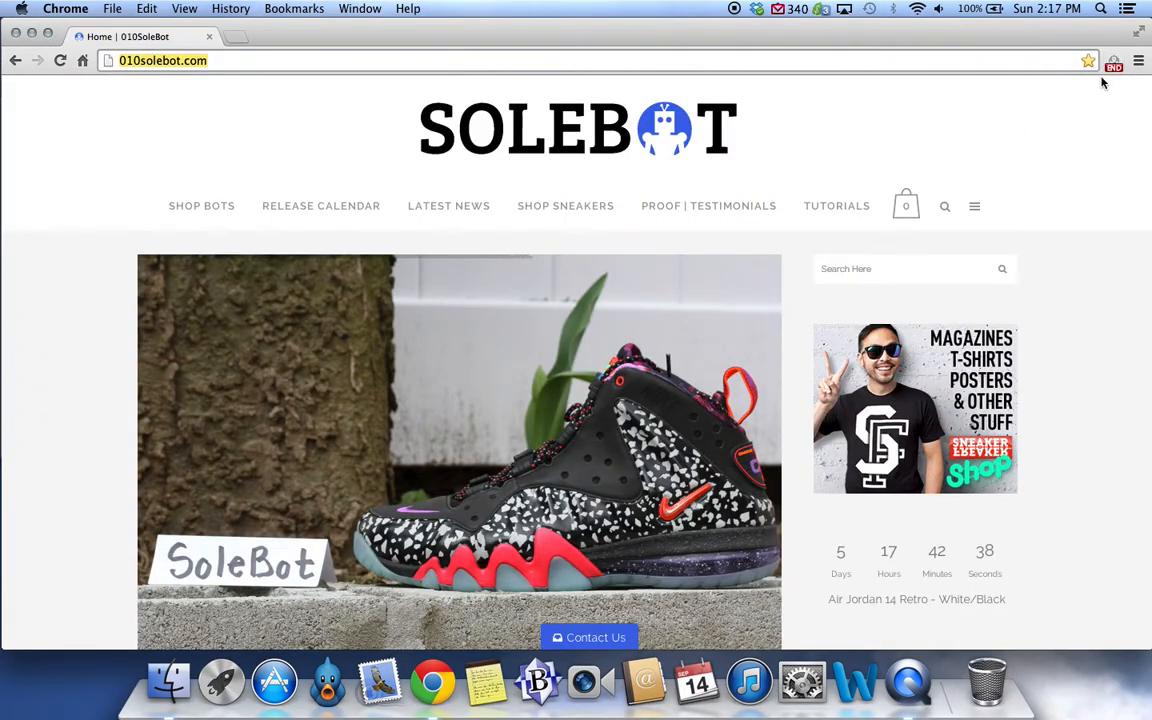